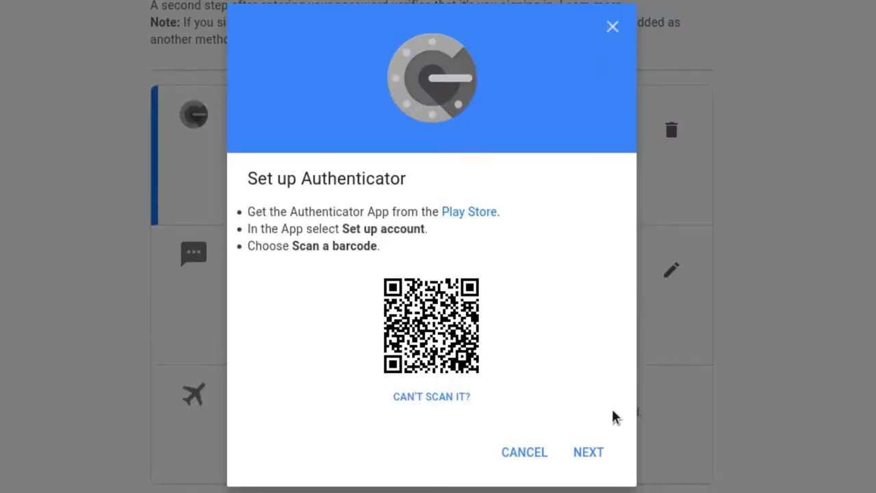
left_click(589, 451)
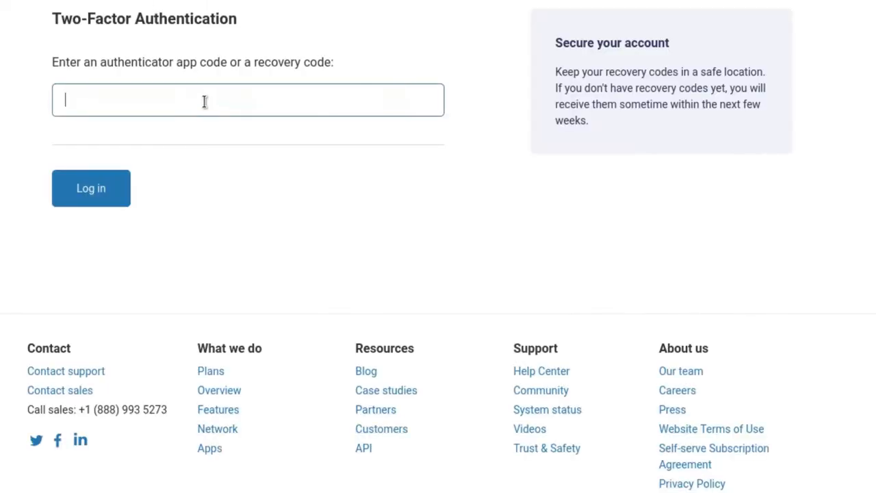
type("0791")
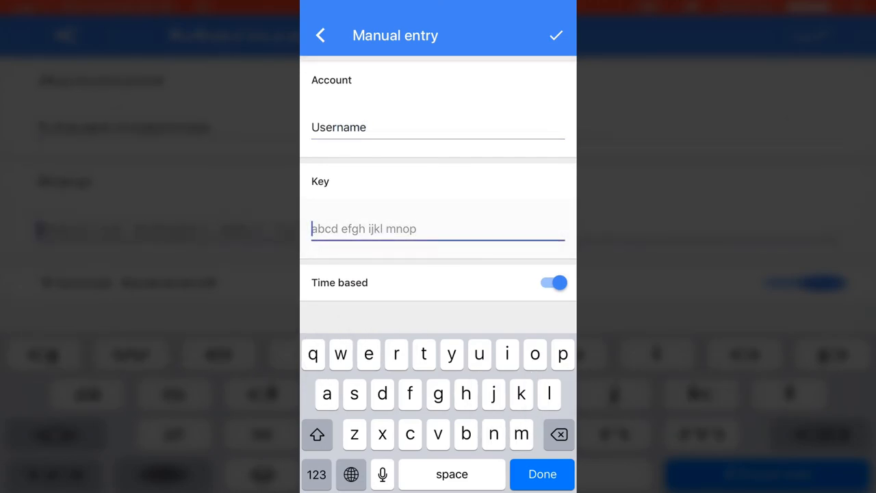
type("abcc")
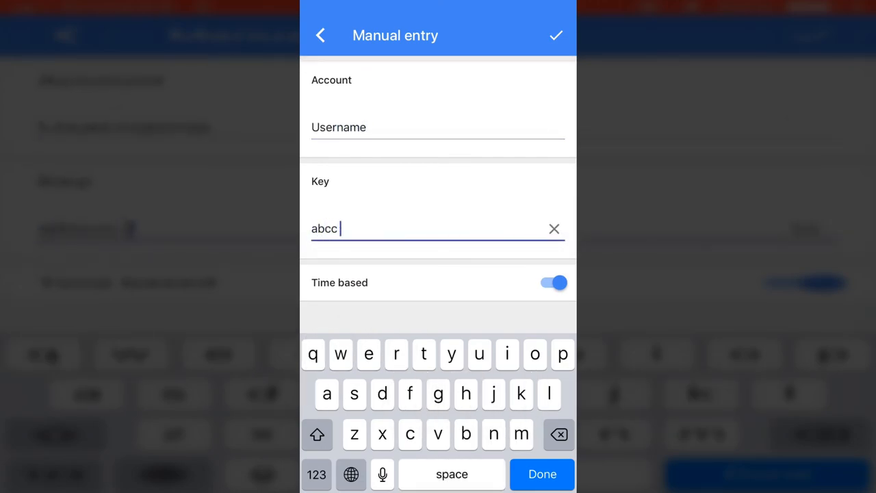
type("edgos")
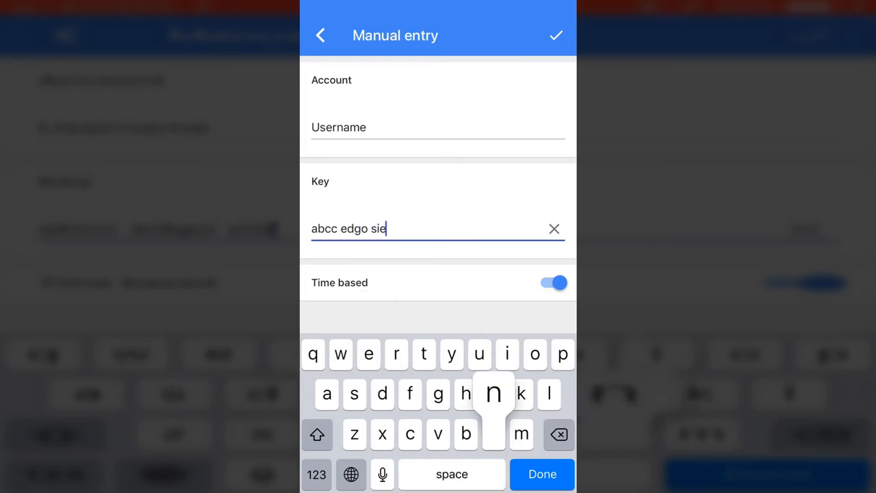
type("n siwn")
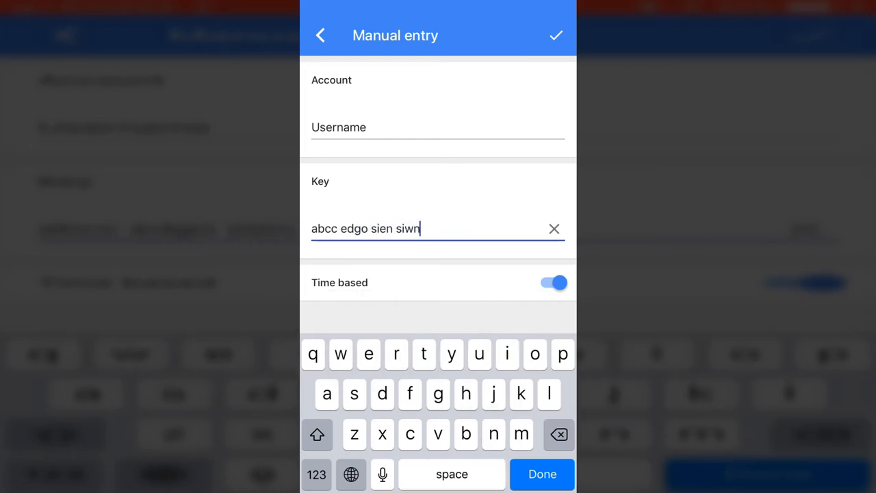